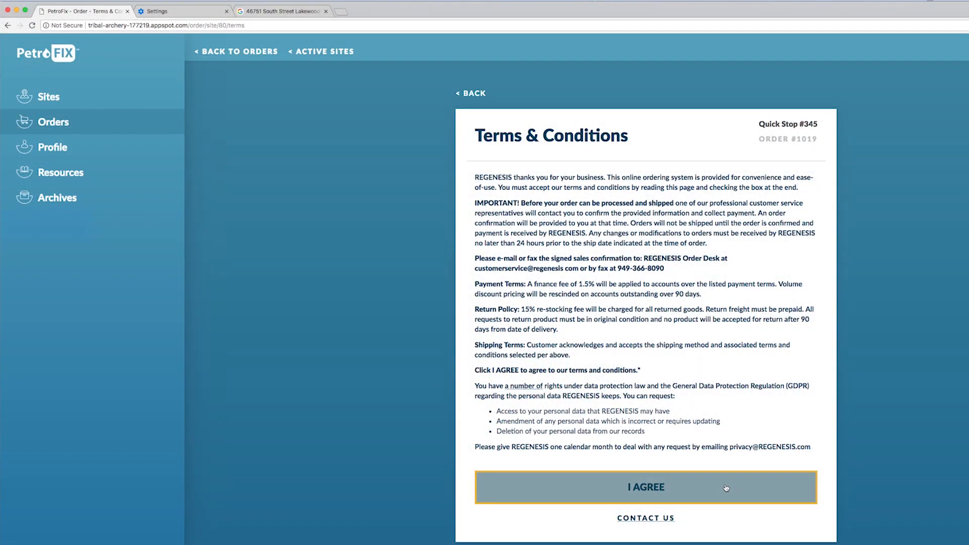
Agree to the Terms & Conditions to submit the order and continue from the Thank You screen.
{"action": "left_click", "coordinate": [646, 487]}
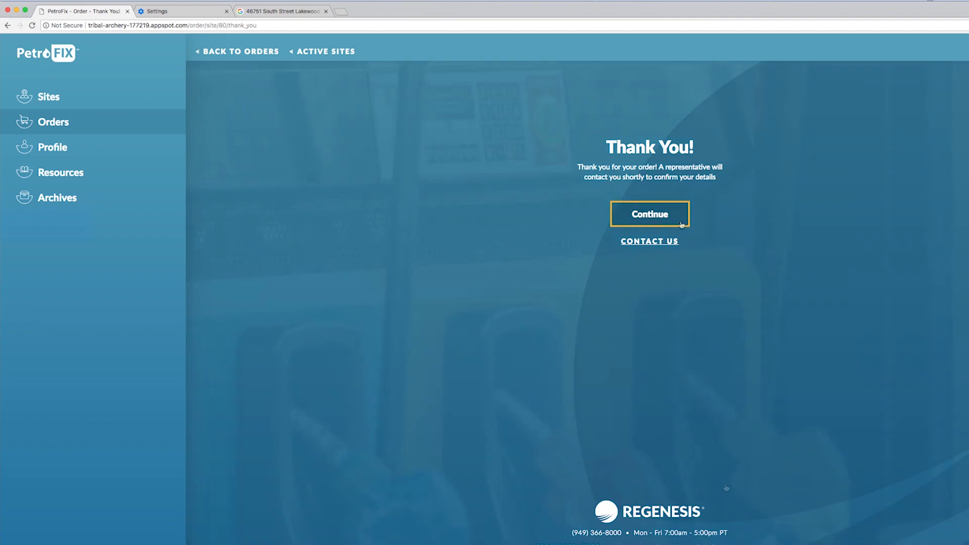
{"action": "left_click", "coordinate": [650, 241]}
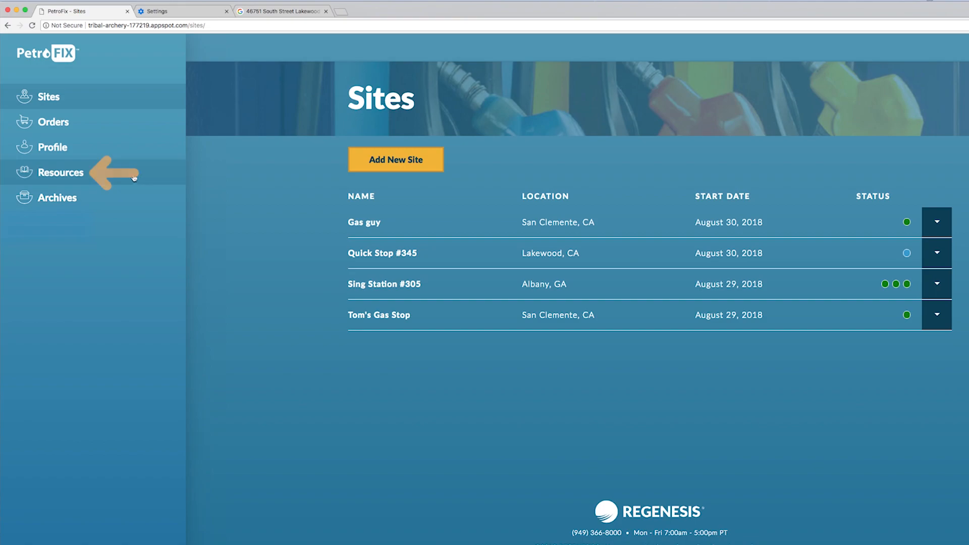
Browse the Resources page, reading down through the You Design remediation section.
{"action": "left_click", "coordinate": [61, 171]}
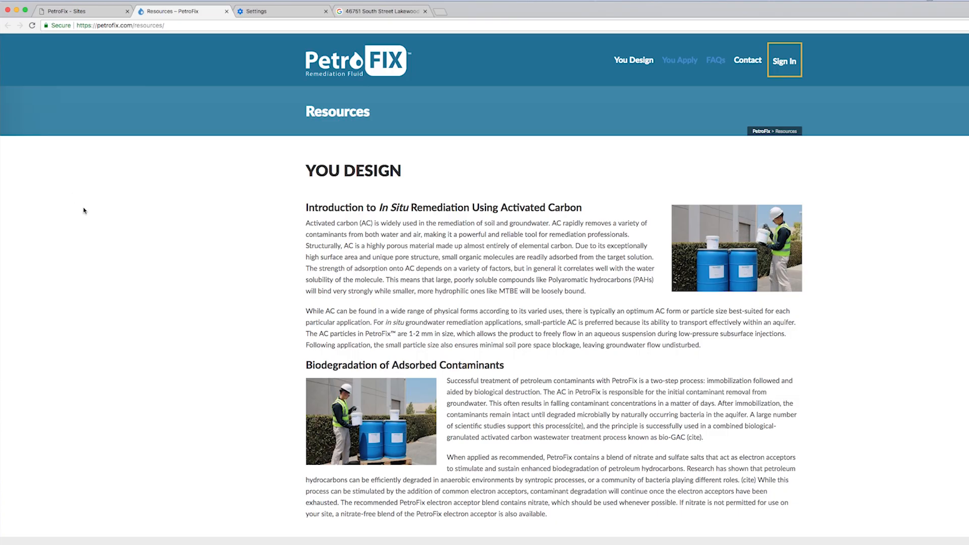
{"action": "scroll", "scroll_direction": "down", "scroll_amount": 3}
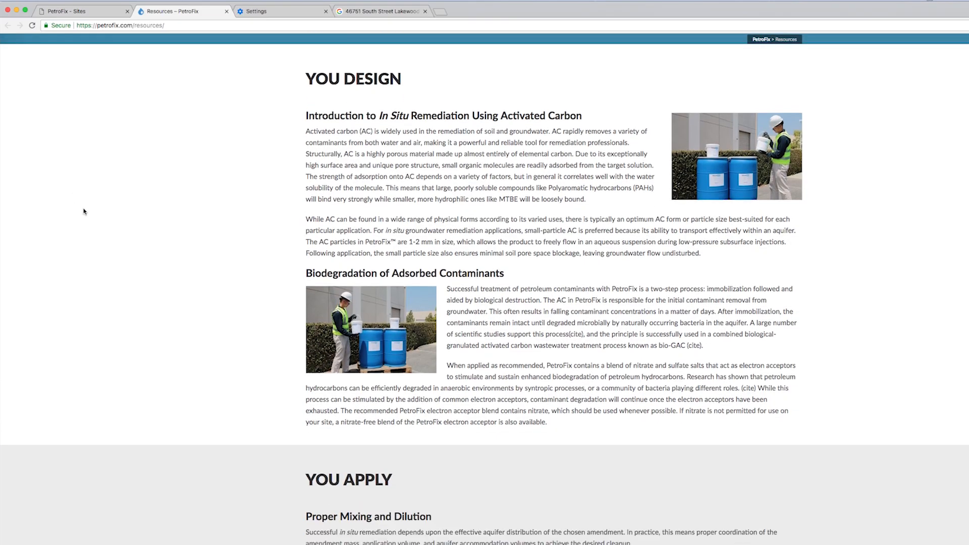
{"action": "scroll", "scroll_direction": "down", "scroll_amount": 3}
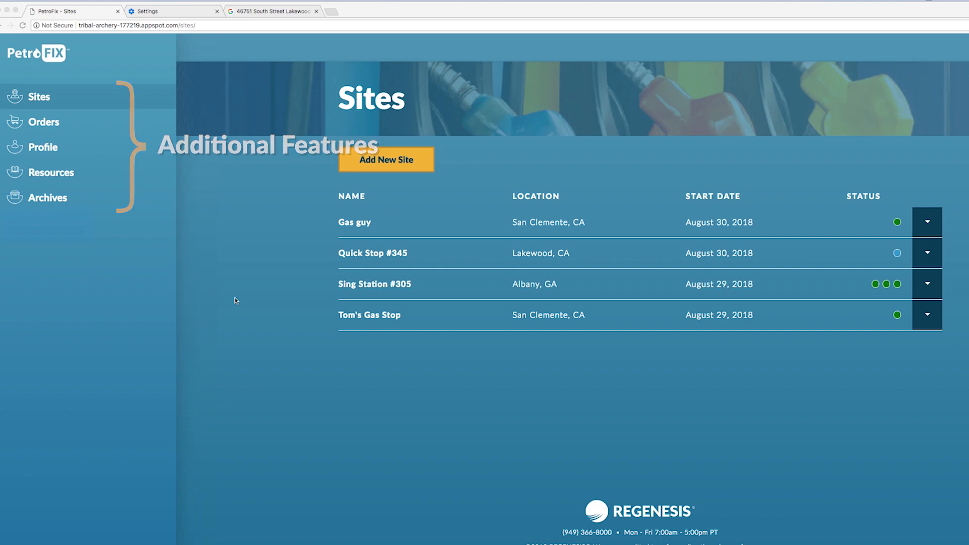
{"action": "left_click", "coordinate": [42, 147]}
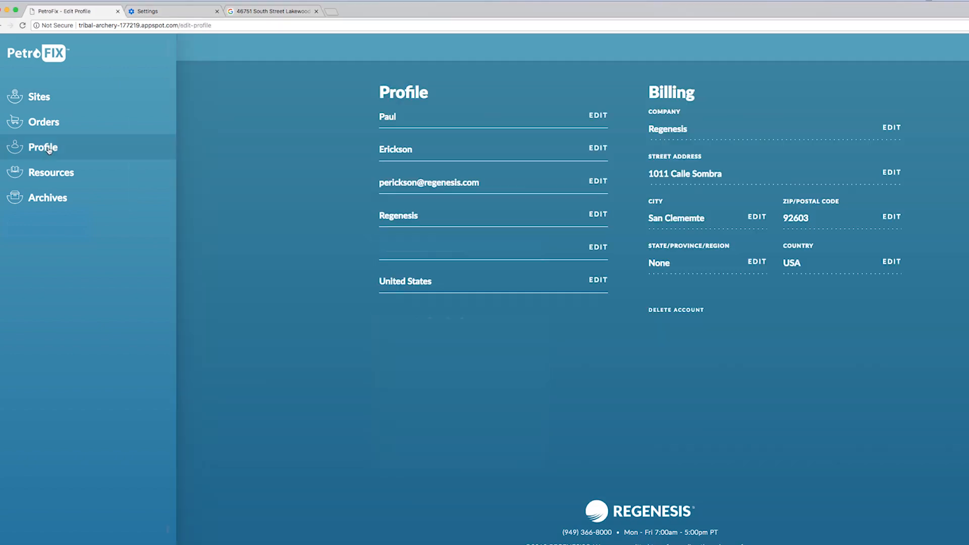
{"action": "mouse_move", "coordinate": [245, 193]}
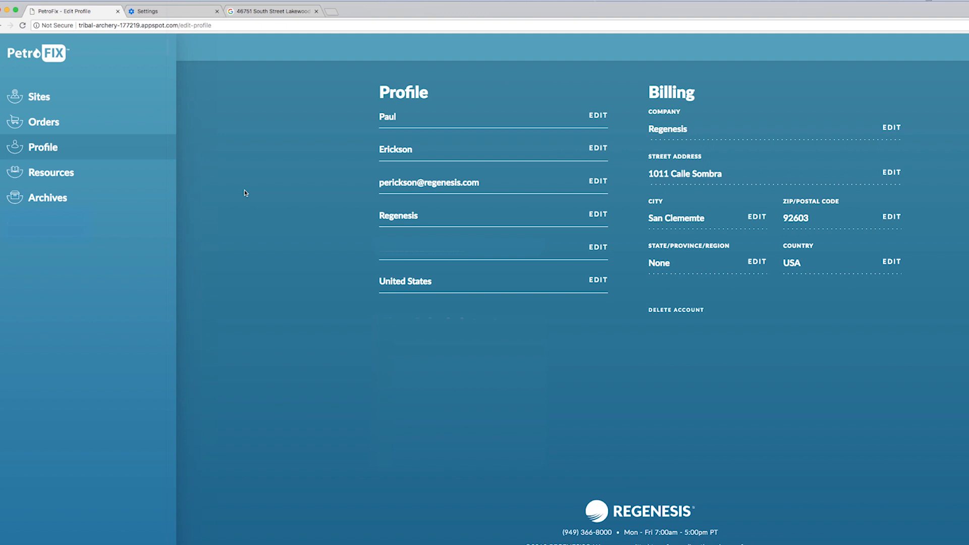
{"action": "left_click", "coordinate": [47, 198]}
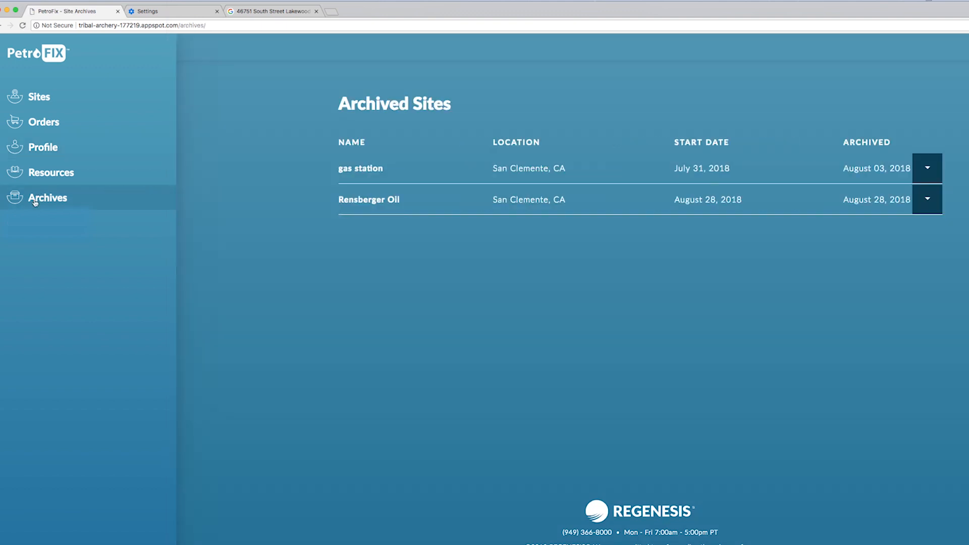
{"action": "mouse_move", "coordinate": [202, 208]}
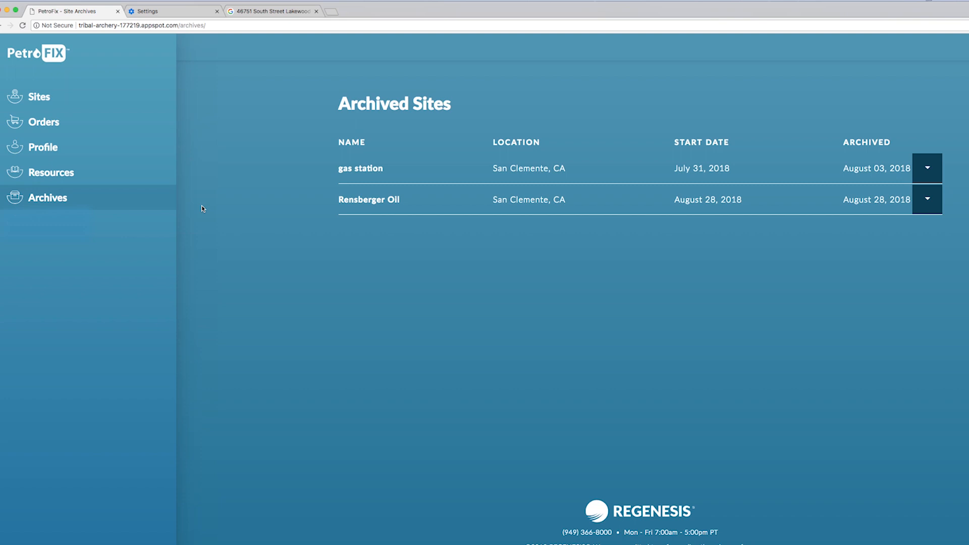
{"action": "mouse_move", "coordinate": [155, 131]}
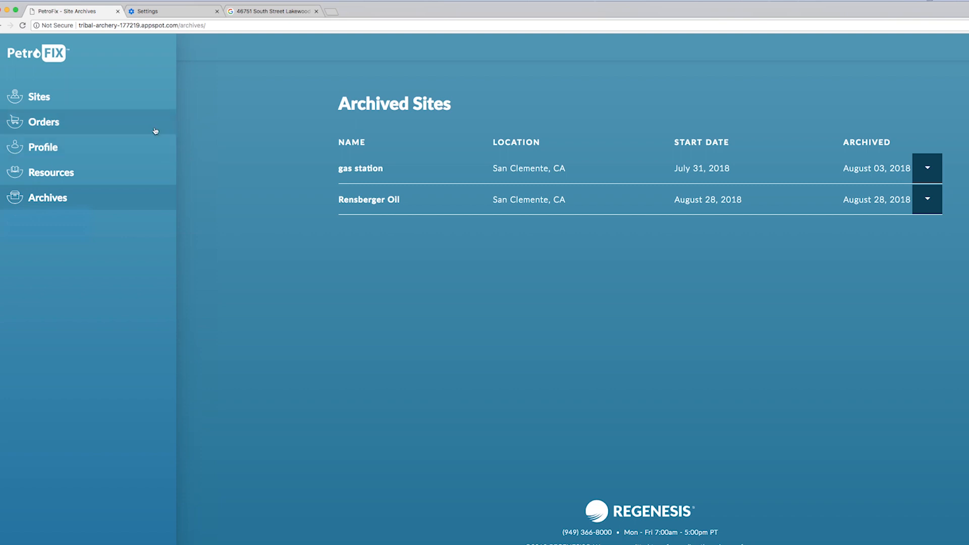
{"action": "left_click", "coordinate": [38, 97]}
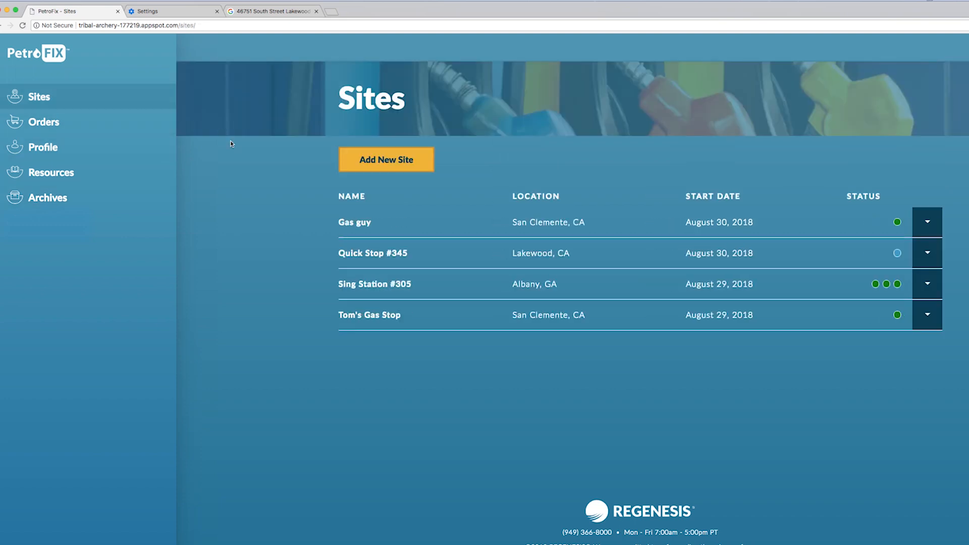
{"action": "left_click", "coordinate": [46, 197]}
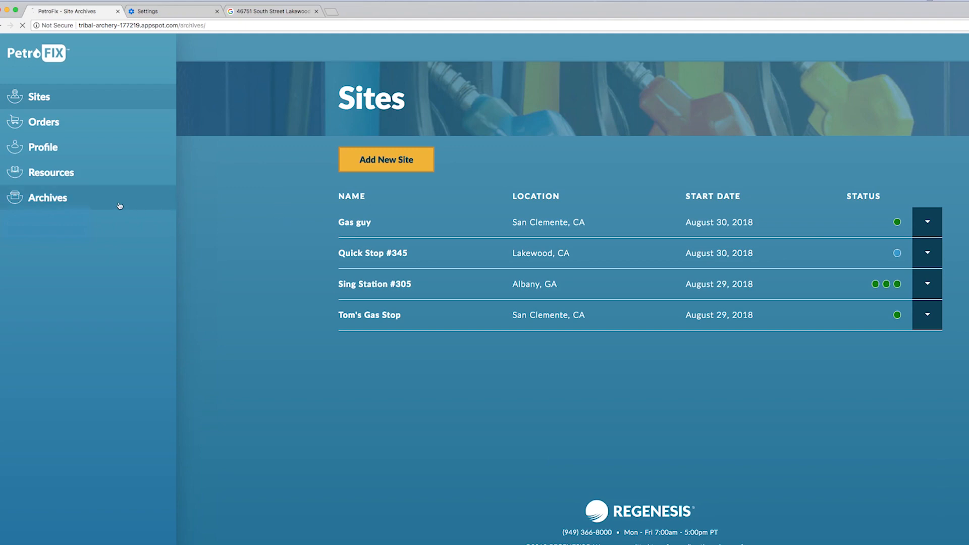
View order 0008 from the Orders list, reviewing its 3,200 lbs total and $12,000.00 material cost.
{"action": "left_click", "coordinate": [44, 121]}
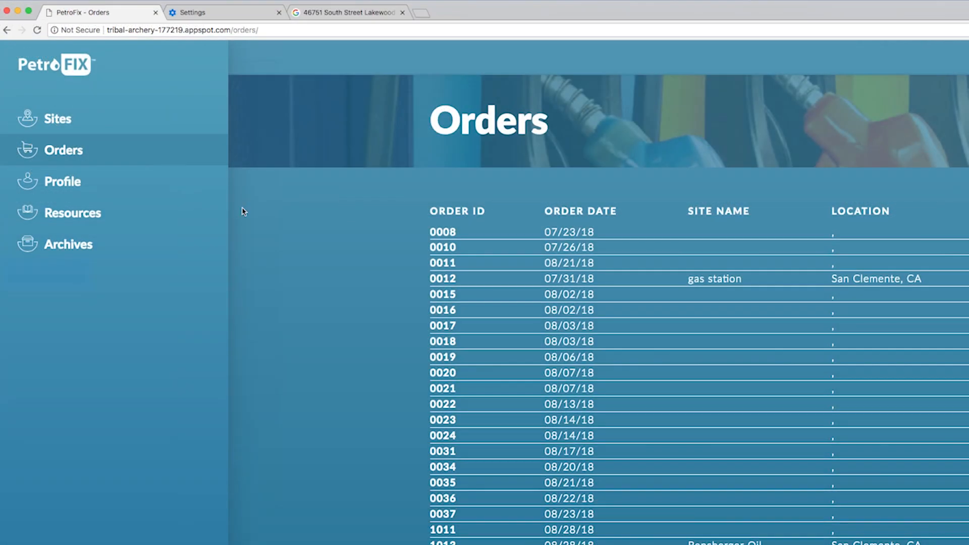
{"action": "mouse_move", "coordinate": [375, 322]}
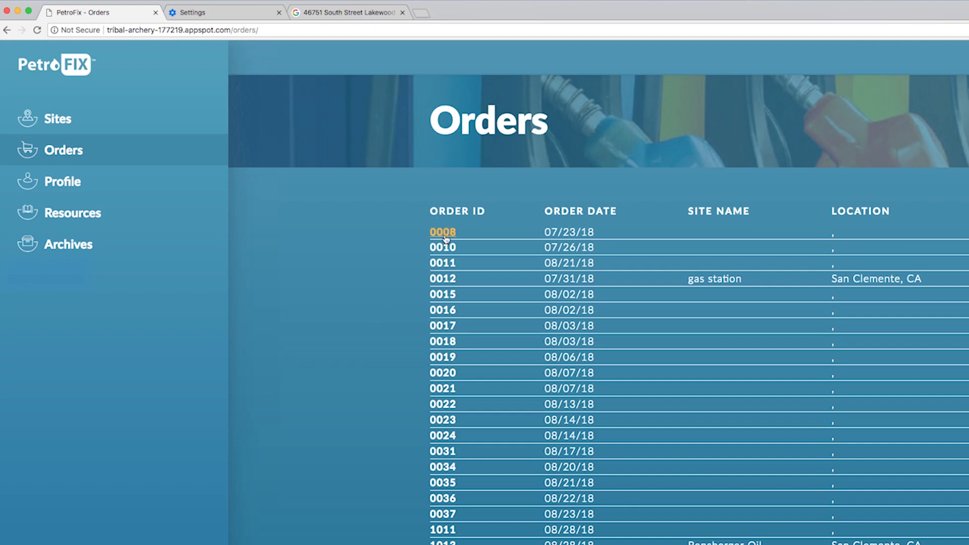
{"action": "left_click", "coordinate": [442, 232]}
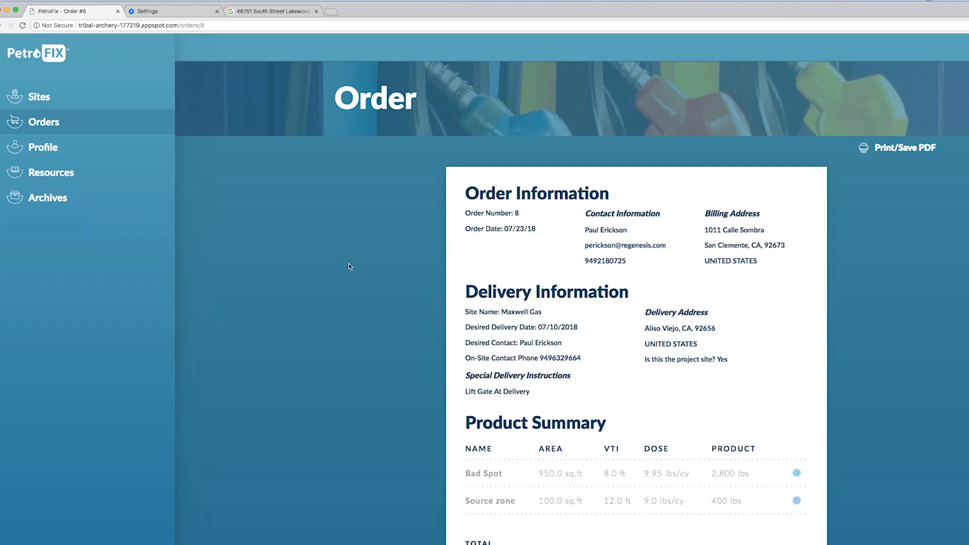
{"action": "scroll", "scroll_direction": "down", "scroll_amount": 3}
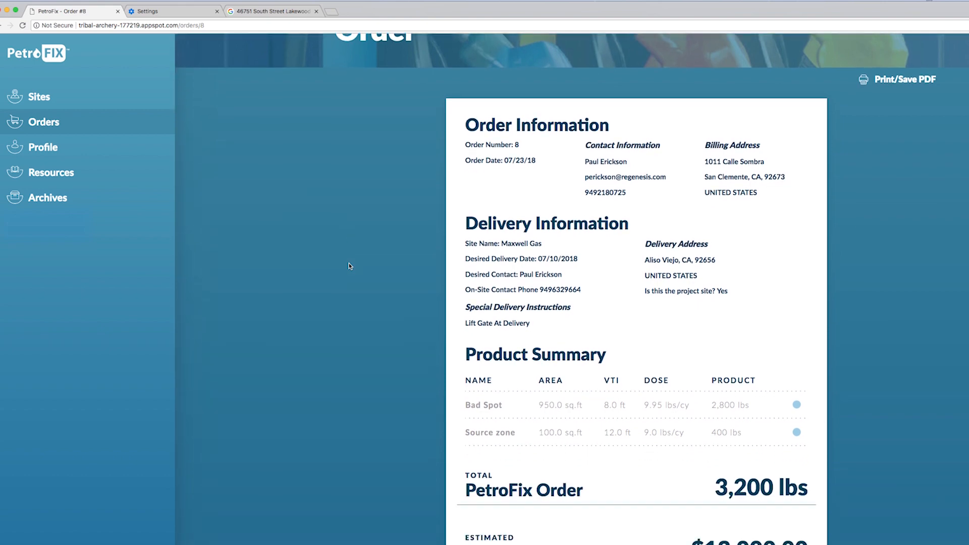
{"action": "scroll", "scroll_direction": "down", "scroll_amount": 3}
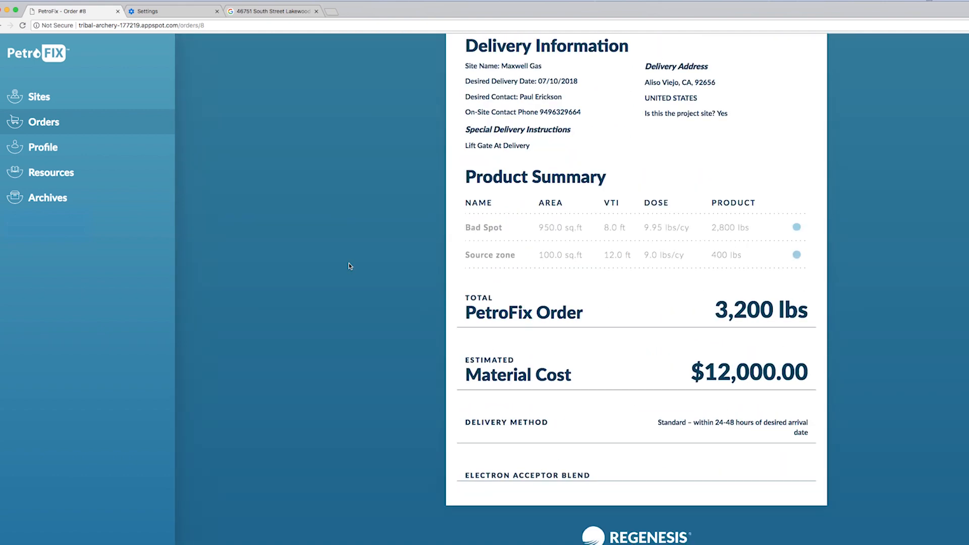